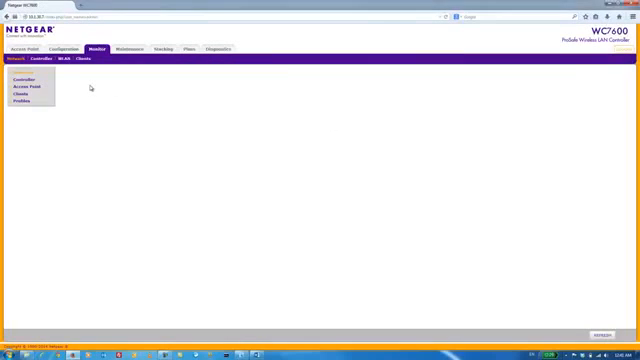
Show the Monitor > Controller summary with redundancy and network status tables.
{"action": "left_click", "coordinate": [26, 76]}
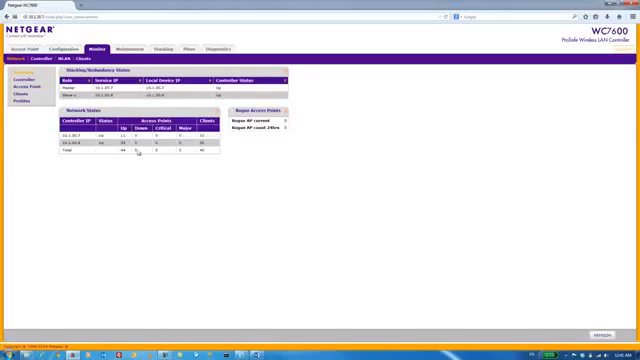
Show the Access Point Usage page and review the AP Usage, SSID Usage and Number of Clients graphs.
{"action": "left_click", "coordinate": [42, 62]}
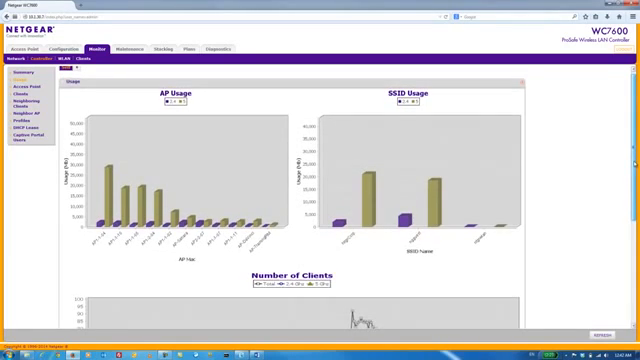
{"action": "scroll", "scroll_direction": "down", "scroll_amount": 3}
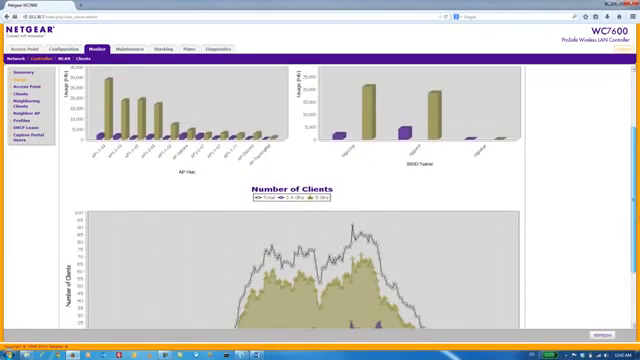
{"action": "scroll", "scroll_direction": "down", "scroll_amount": 3}
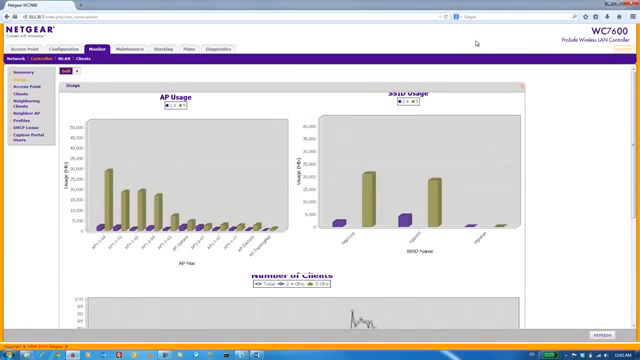
{"action": "mouse_move", "coordinate": [476, 44]}
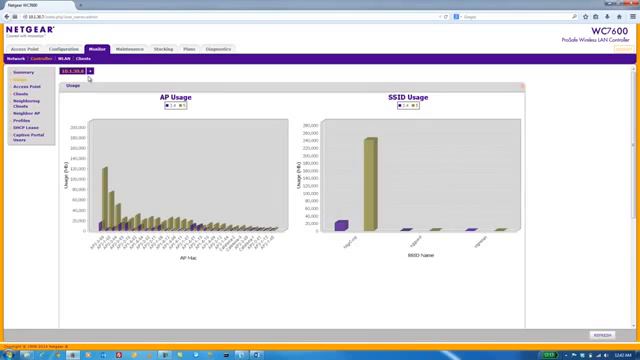
Scroll through the usage charts down to the managed access points table.
{"action": "scroll", "scroll_direction": "down", "scroll_amount": 3}
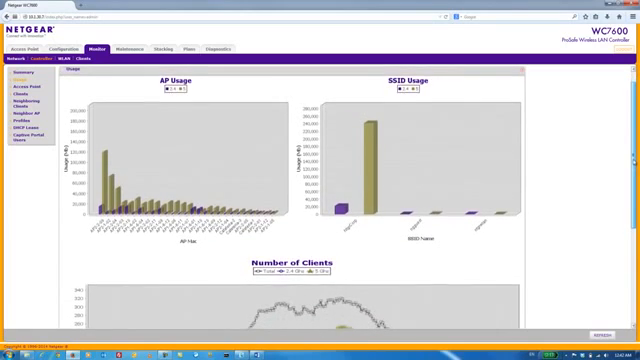
{"action": "scroll", "scroll_direction": "down", "scroll_amount": 3}
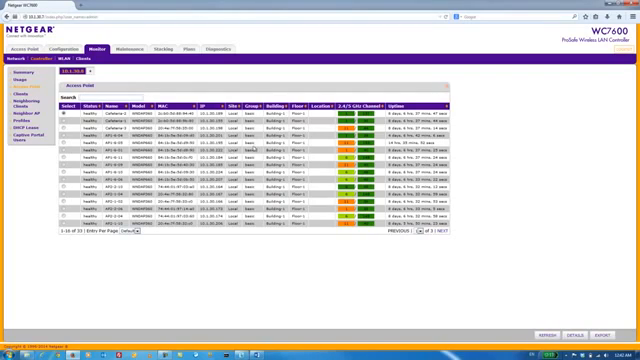
{"action": "mouse_move", "coordinate": [318, 148]}
{"action": "type", "text": "10.1.30.200"}
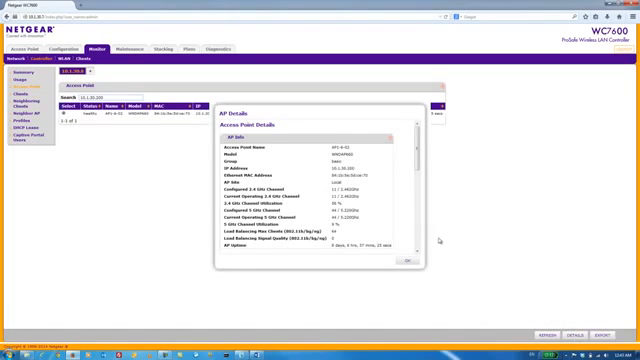
Scroll through the AP Details popup to review its client list and neighbor radio information.
{"action": "scroll", "scroll_direction": "down", "scroll_amount": 3}
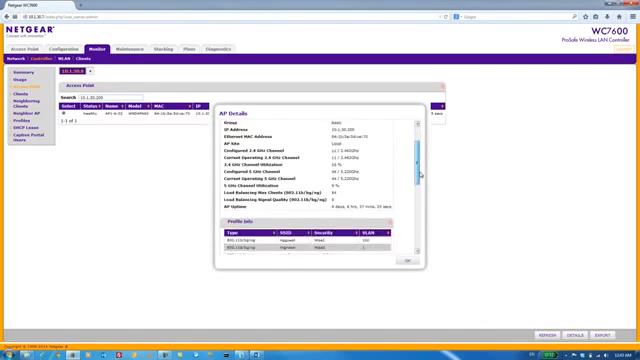
{"action": "scroll", "scroll_direction": "down", "scroll_amount": 3}
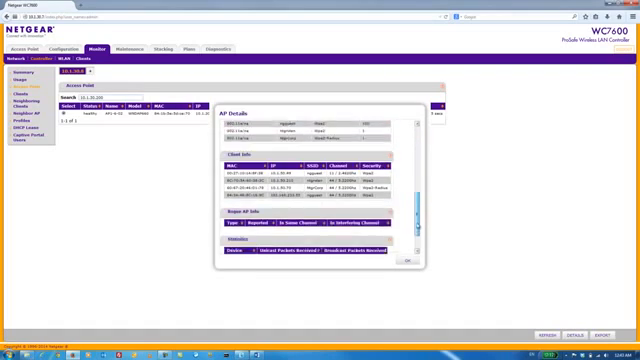
{"action": "scroll", "scroll_direction": "down", "scroll_amount": 3}
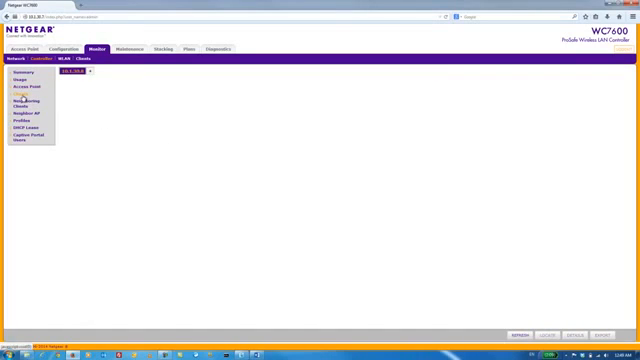
Show the Monitor > Clients table listing connected clients with their AP, SSID and security.
{"action": "left_click", "coordinate": [28, 102]}
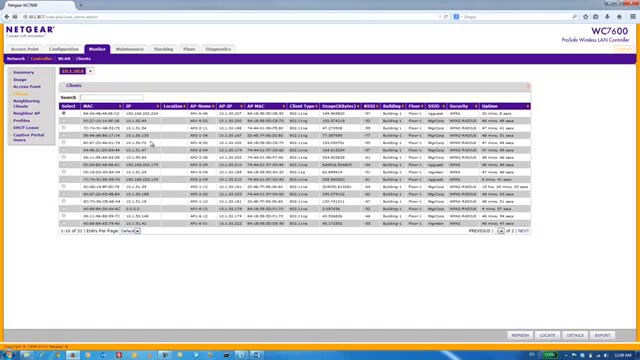
{"action": "mouse_move", "coordinate": [152, 140]}
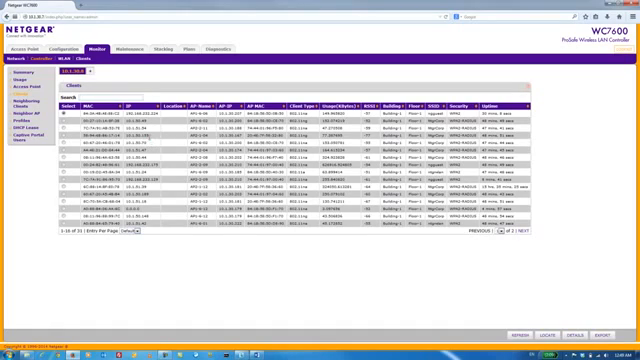